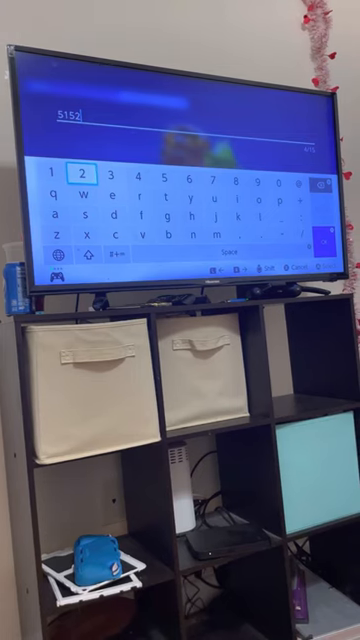
# Enter the next digit of the numeric code into the text field.
pyautogui.click(132, 168)
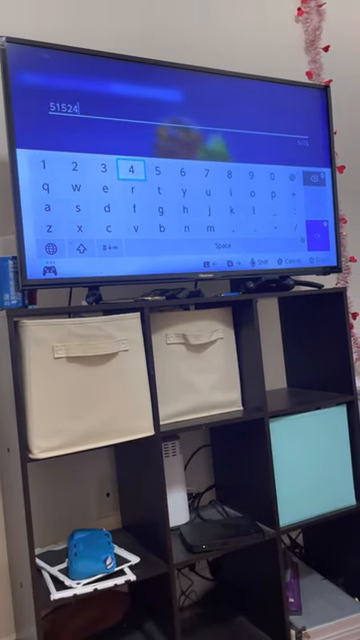